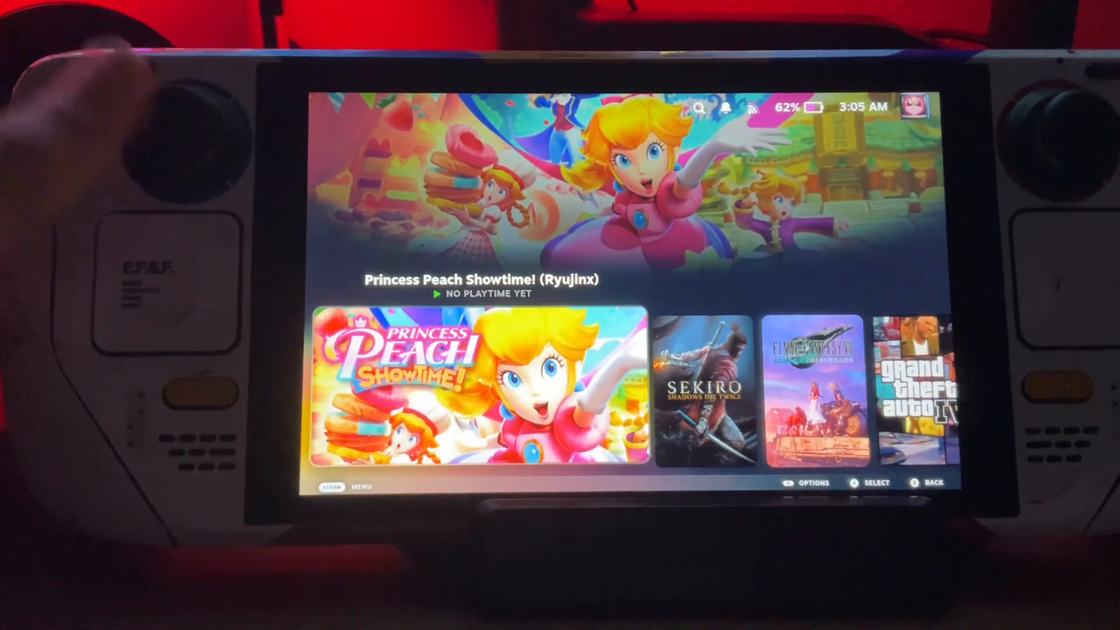
# Search the library for 'suyu' and launch the suyu-mainline AppImage.
pyautogui.click(697, 107)
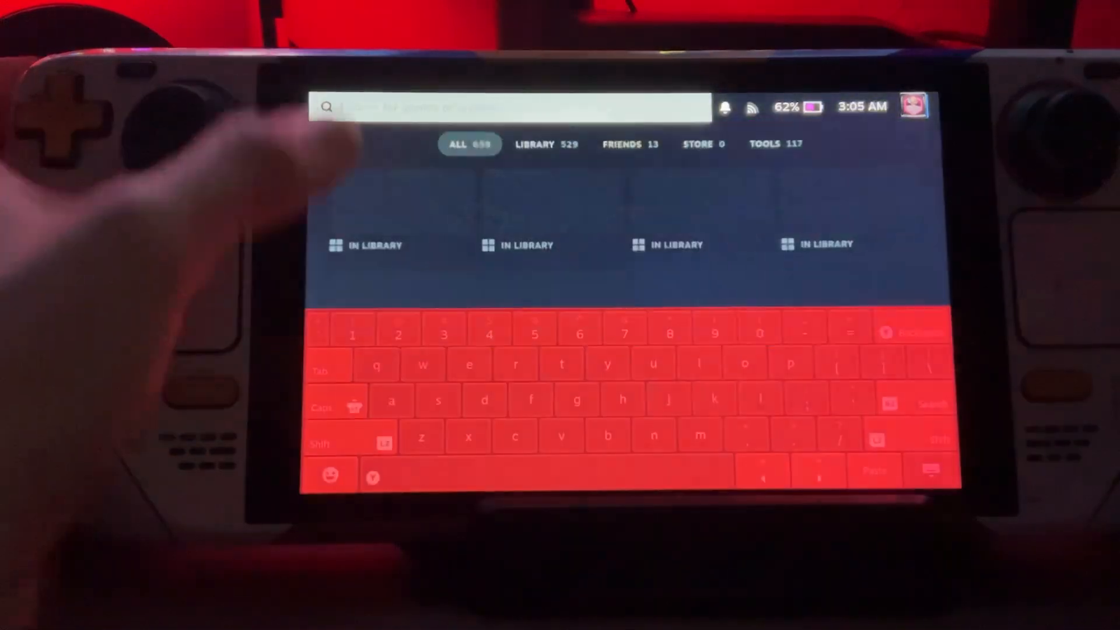
pyautogui.write('suyu')
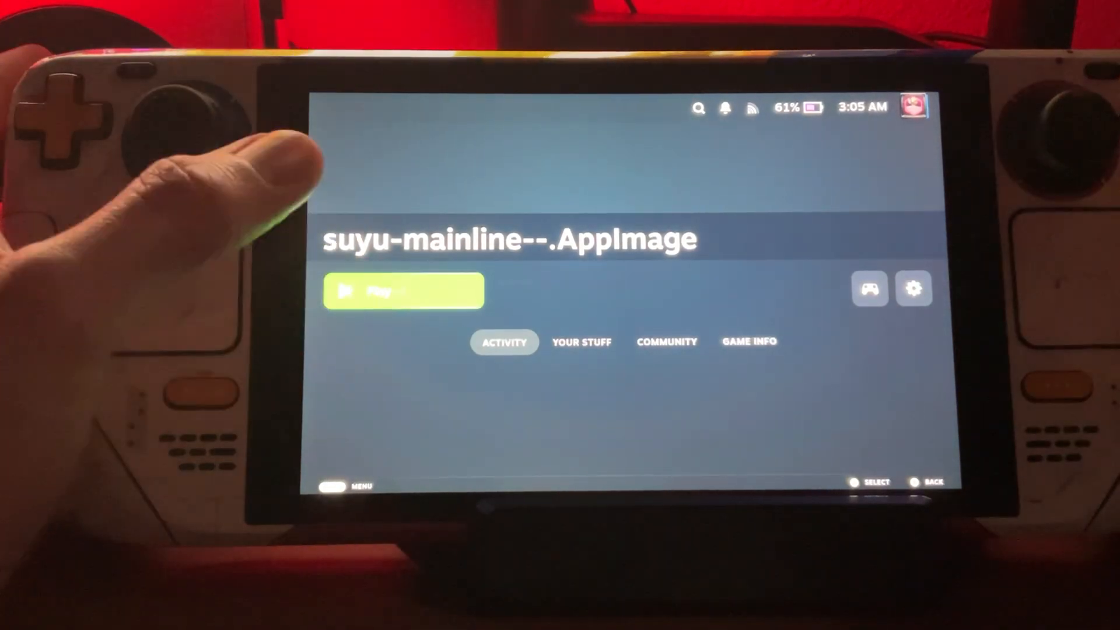
pyautogui.click(403, 292)
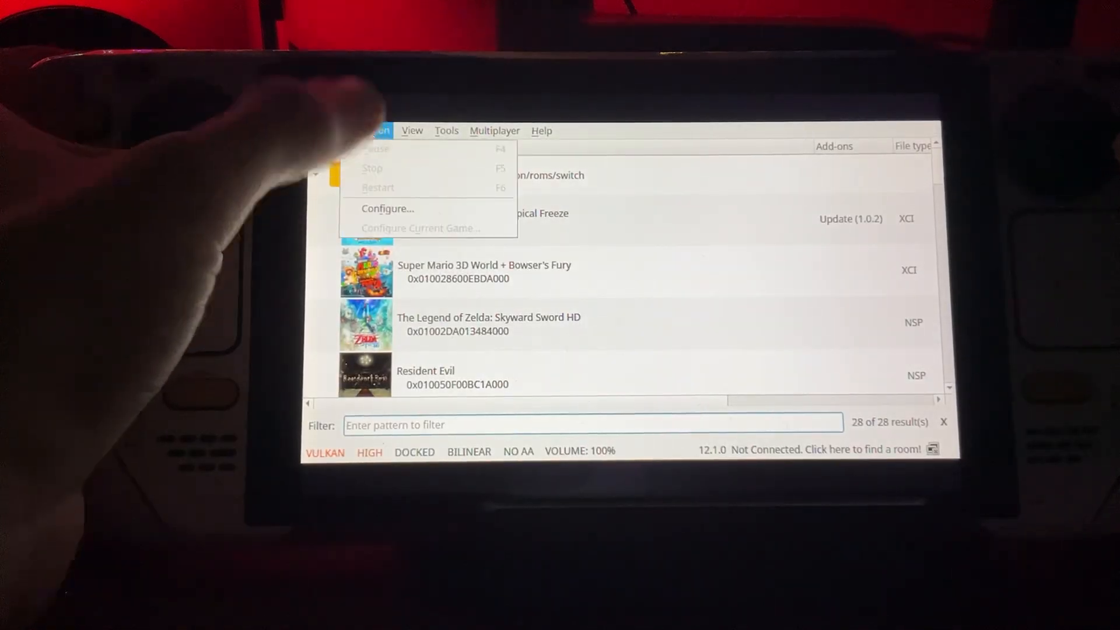
# Review Suyu's Controls showing Player 1 on Steam Virtual Gamepad 0, then return to the game list.
pyautogui.click(387, 209)
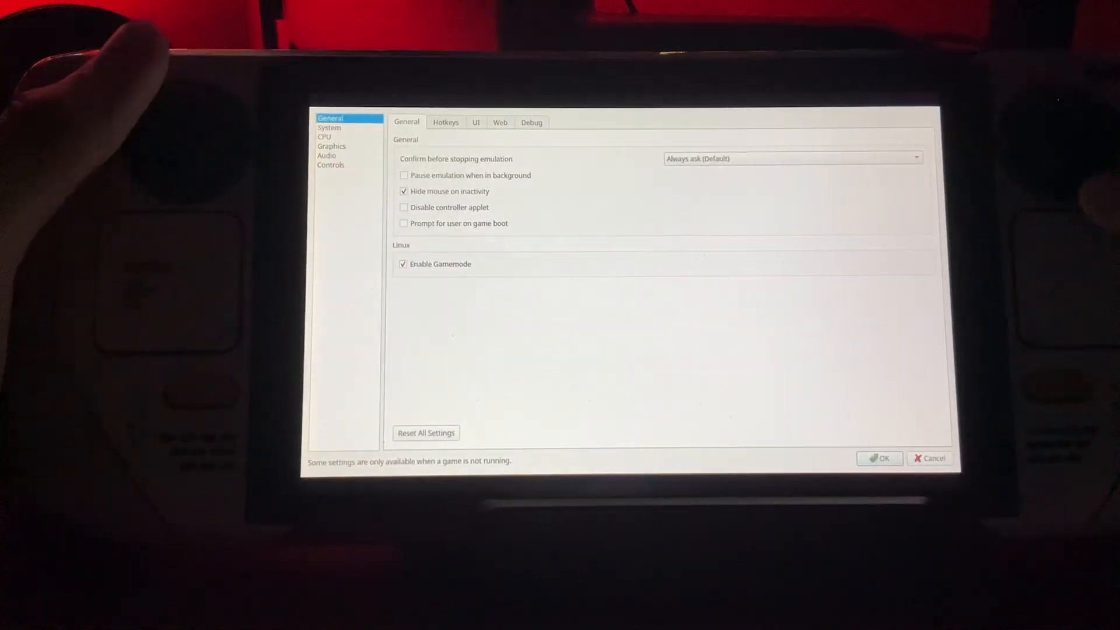
pyautogui.click(330, 165)
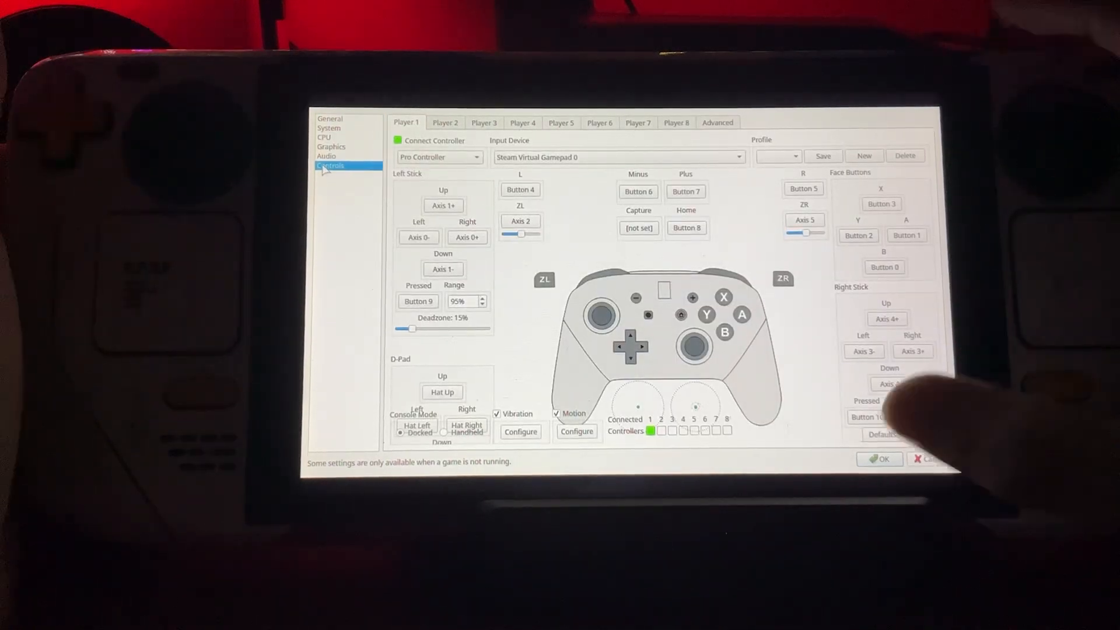
pyautogui.click(879, 458)
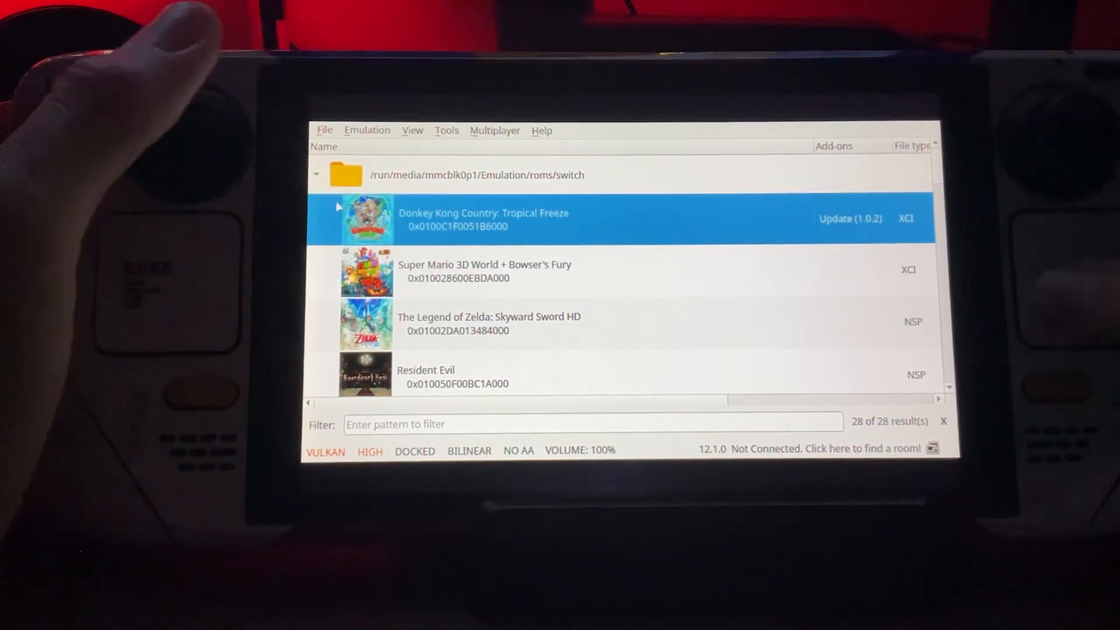
pyautogui.scroll(-3)
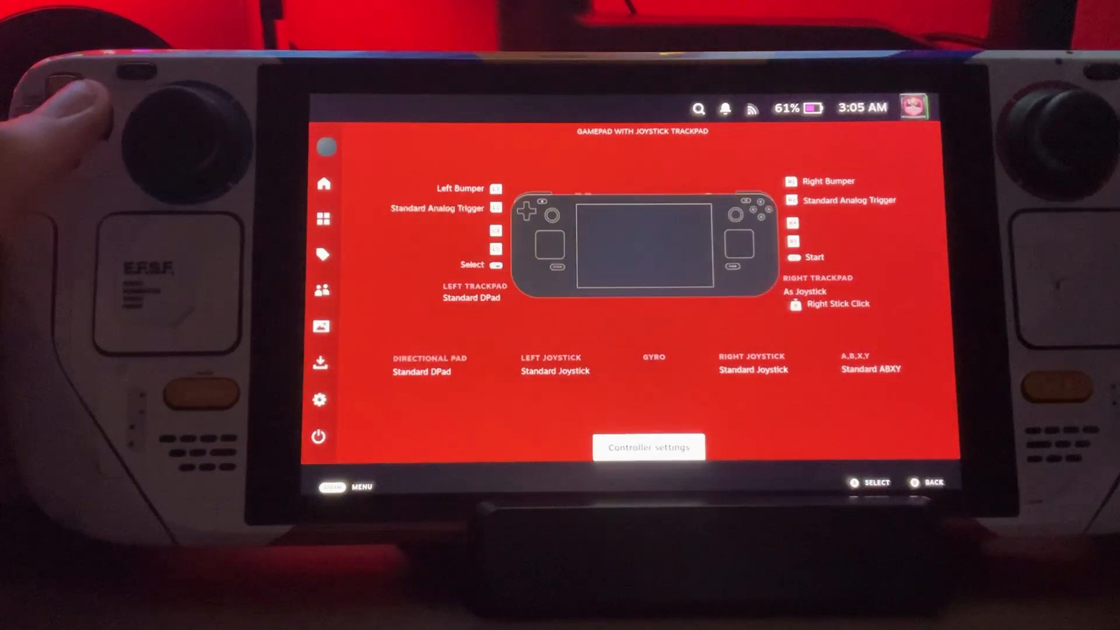
# Visit Steam's controller settings for the Suyu AppImage, browsing DPad and Trackpads, then back out.
pyautogui.click(647, 447)
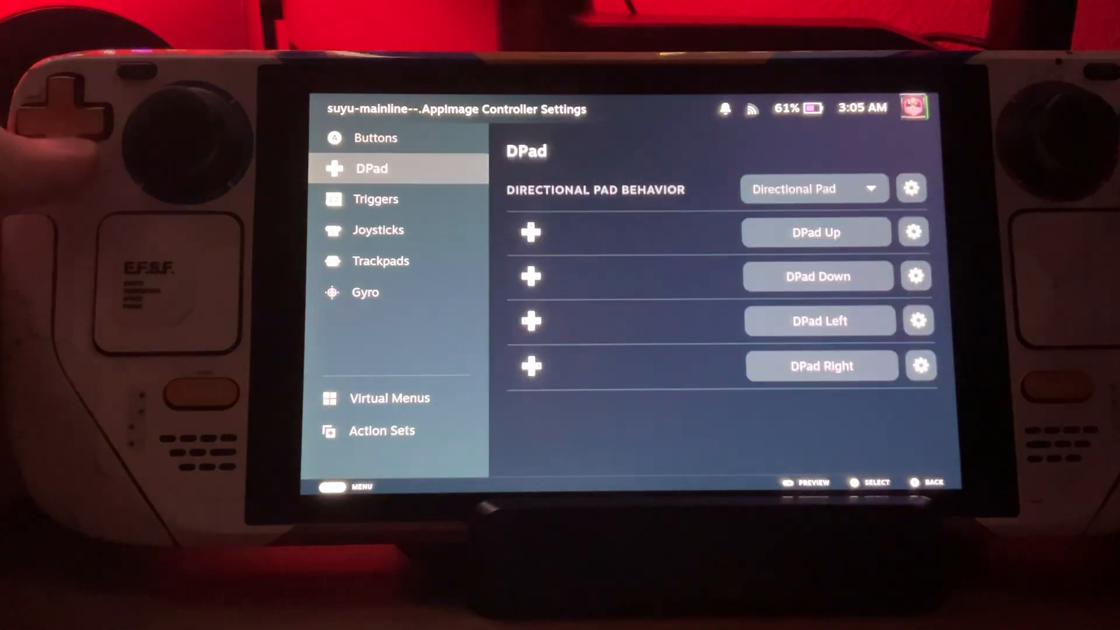
pyautogui.click(380, 260)
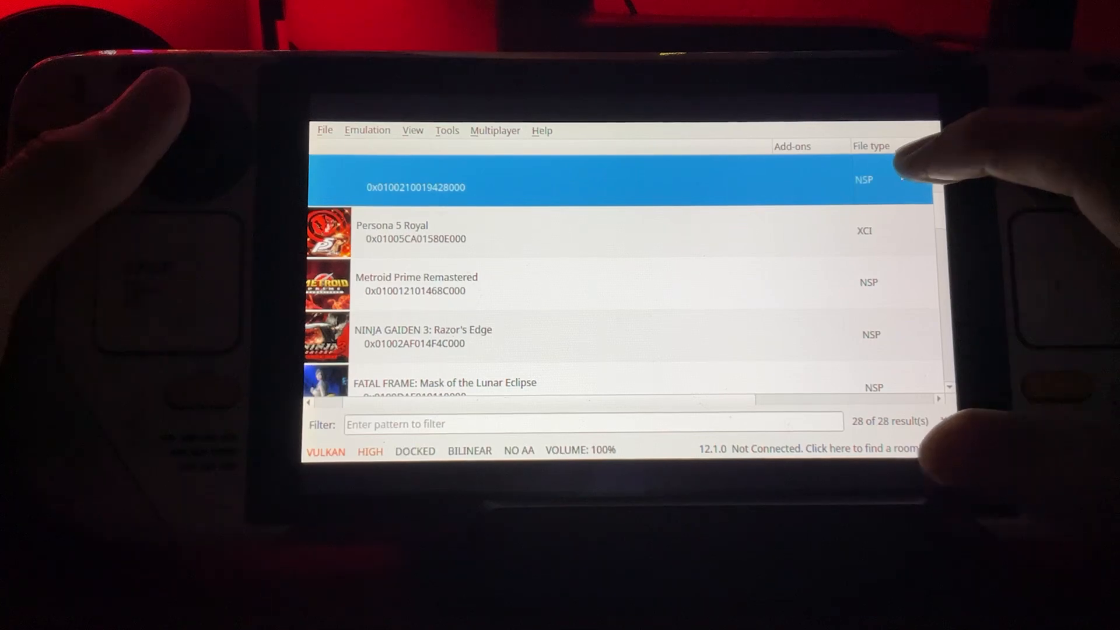
# Scroll the game list and boot Super Mario 3D World + Bowser's Fury at 60 FPS.
pyautogui.scroll(-3)
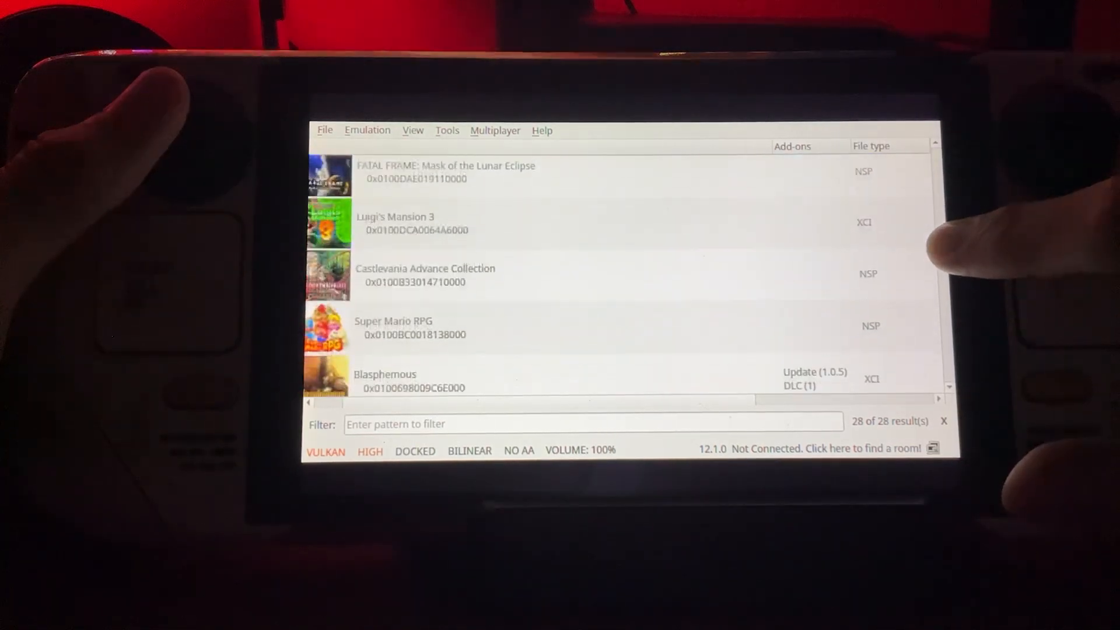
pyautogui.scroll(-3)
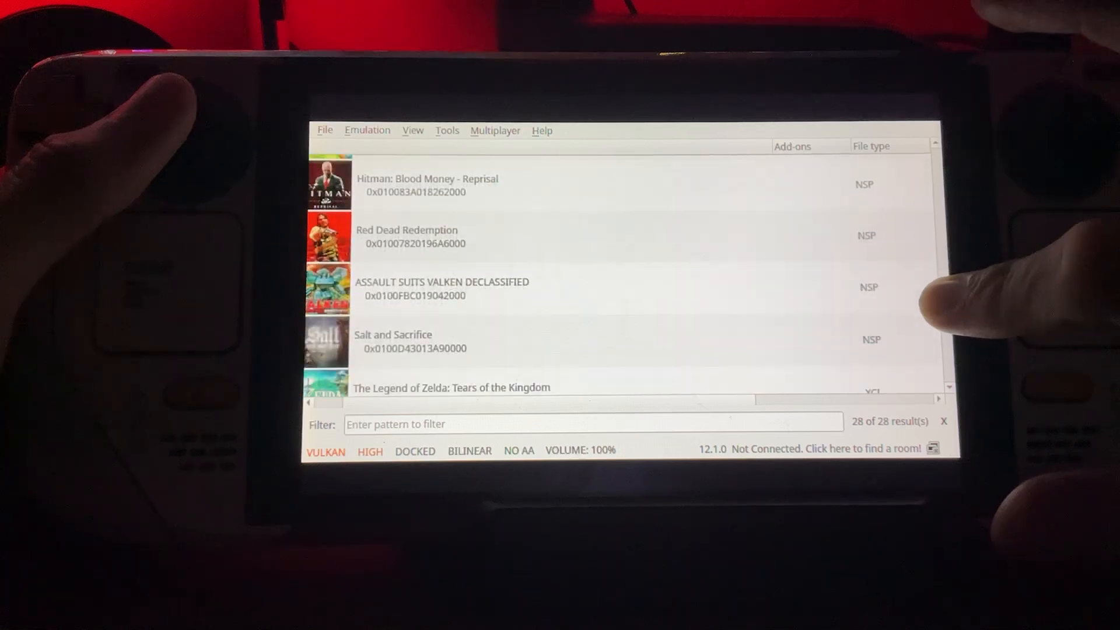
pyautogui.scroll(-3)
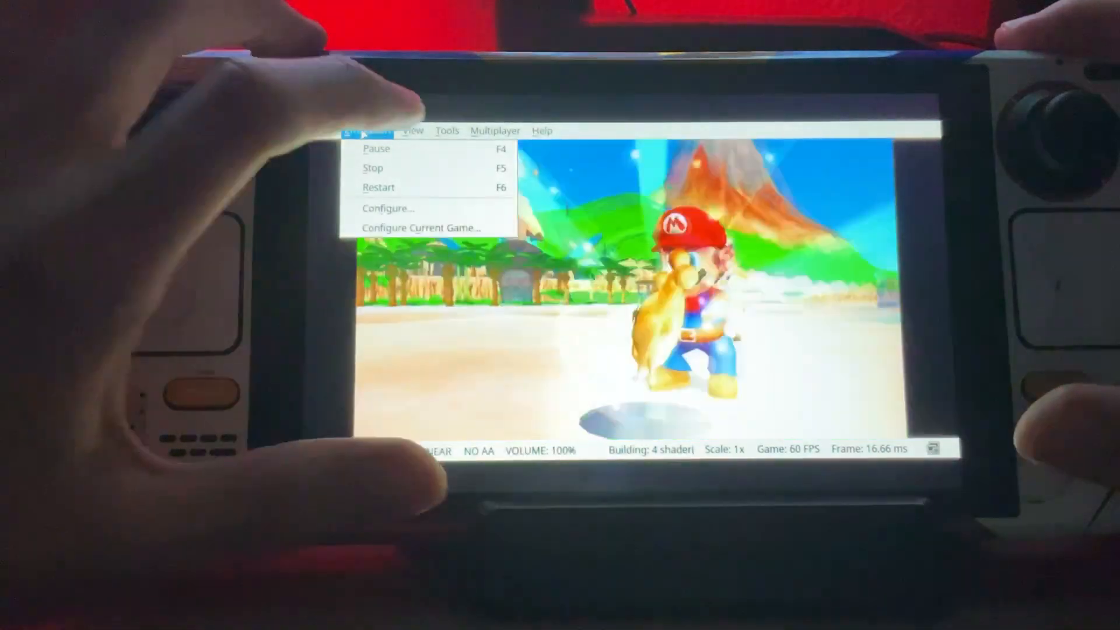
pyautogui.click(412, 130)
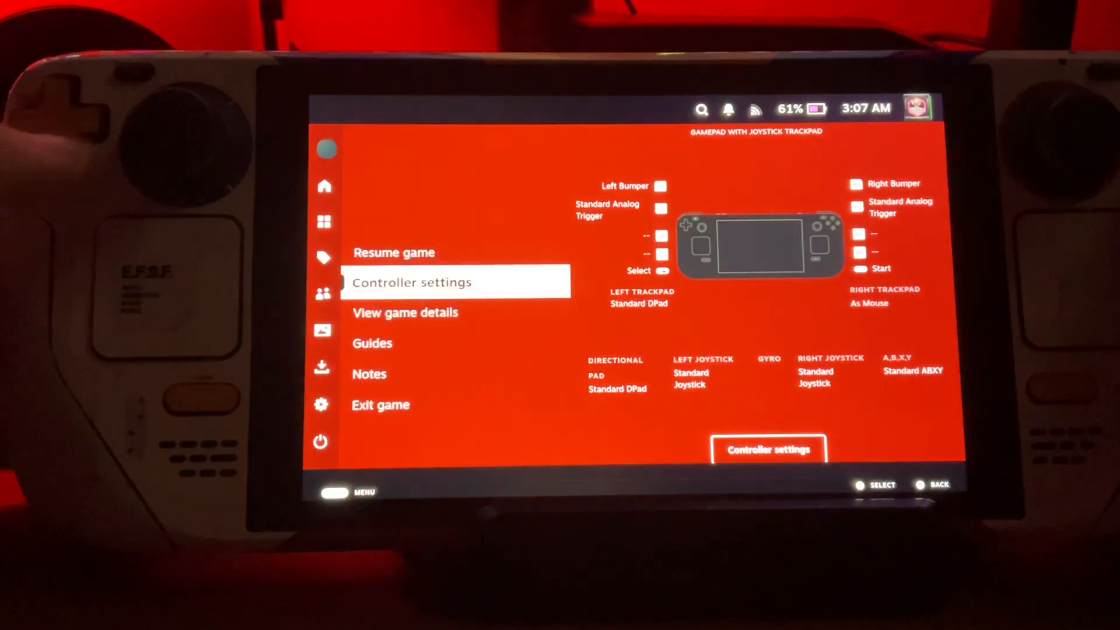
# Resume Suyu with Right Trackpad as mouse and the FPS/CPU/GPU performance overlay enabled.
pyautogui.click(380, 405)
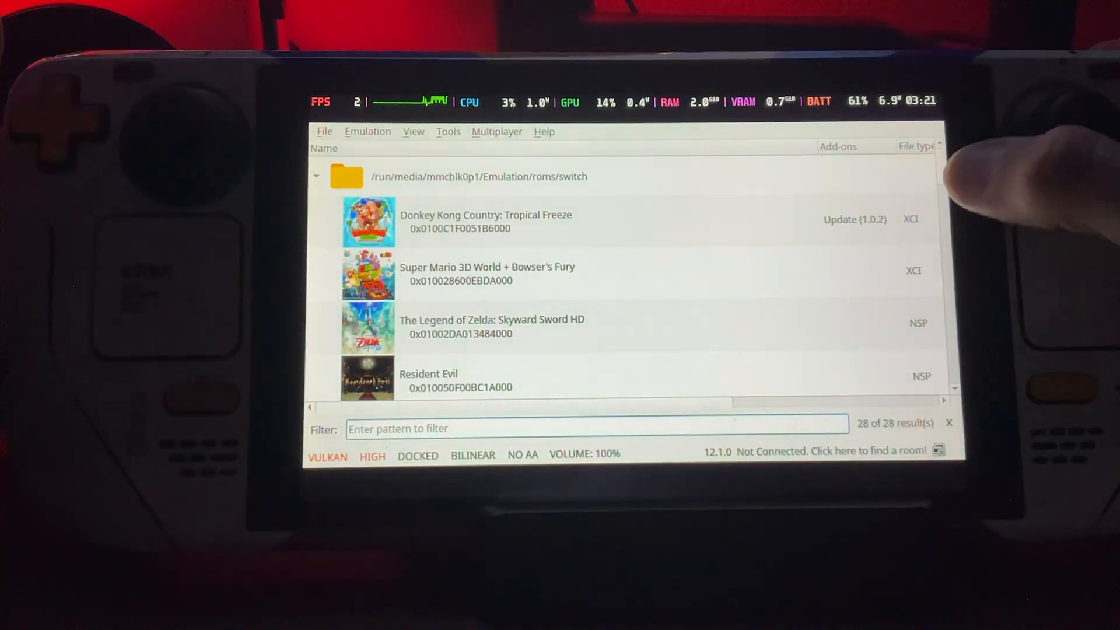
pyautogui.scroll(-3)
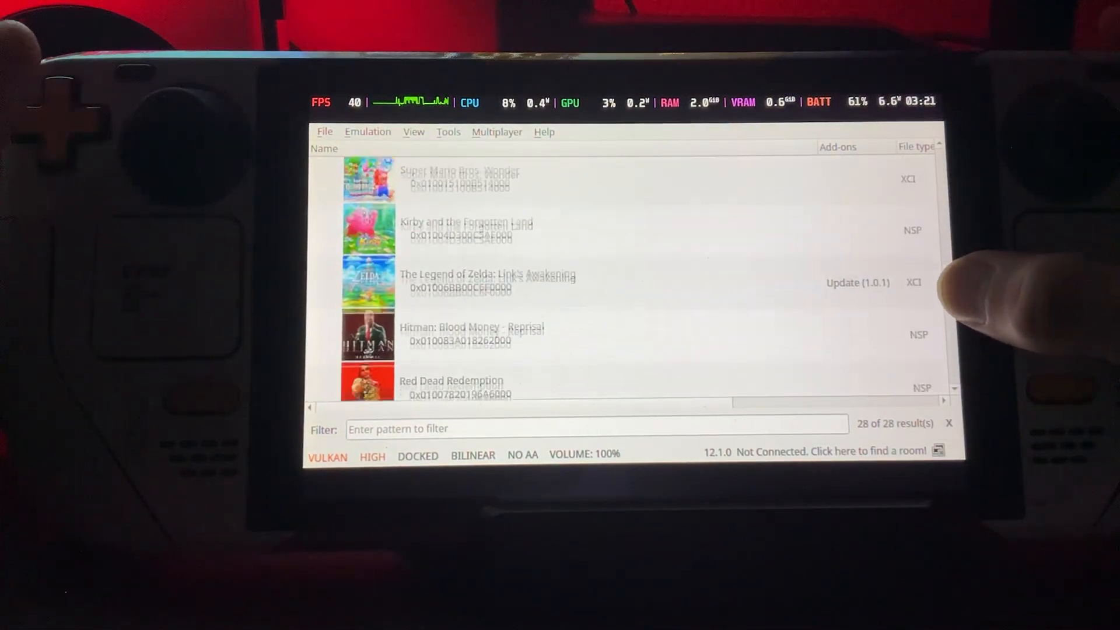
pyautogui.scroll(-3)
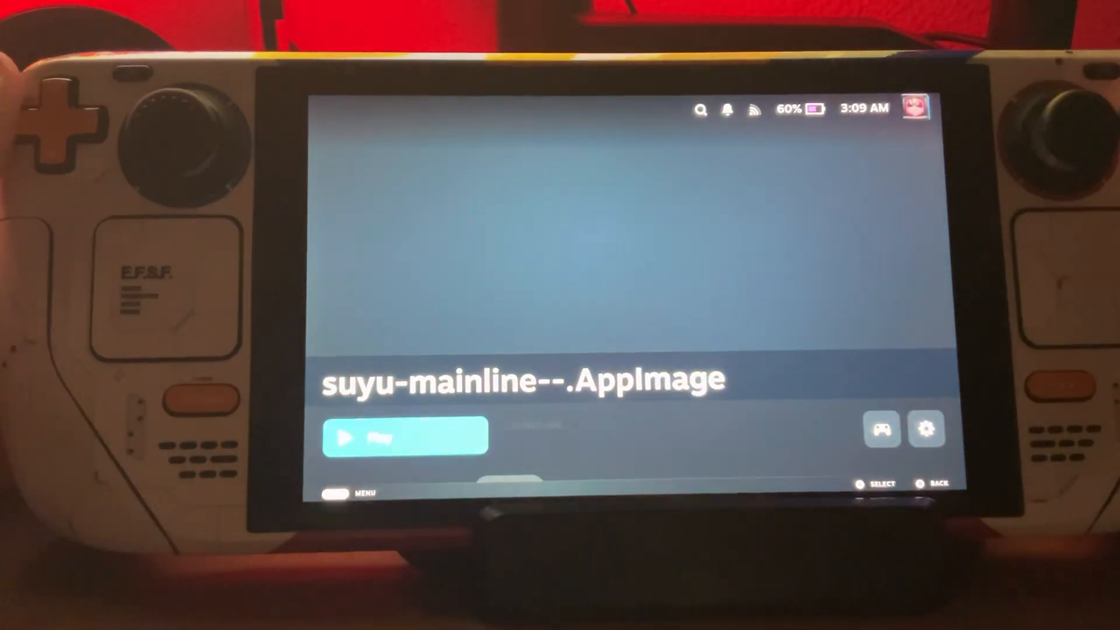
pyautogui.click(406, 436)
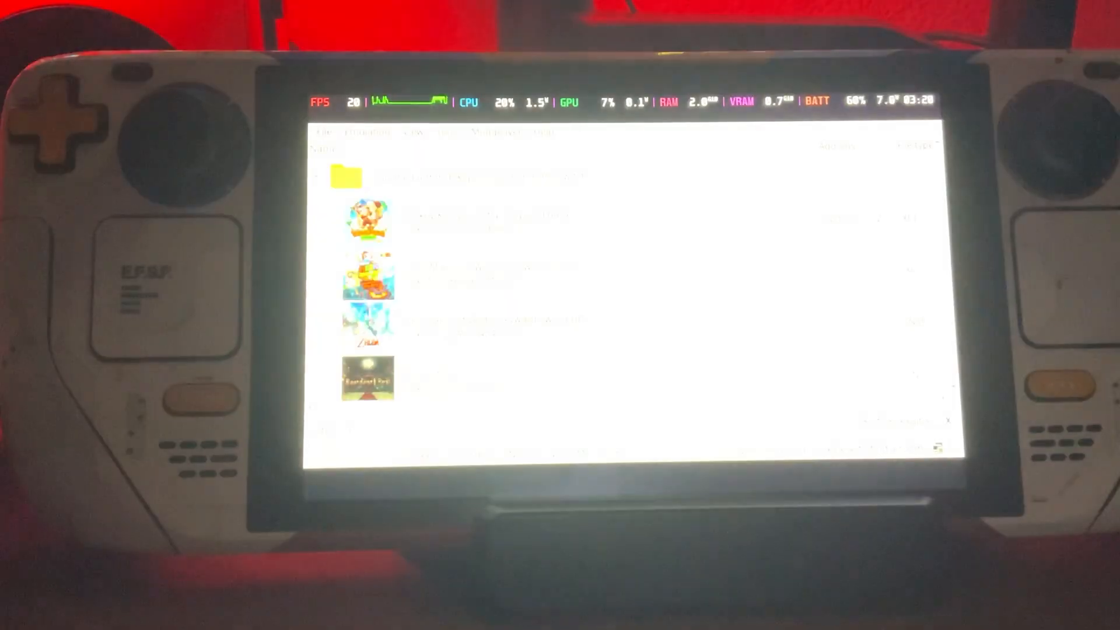